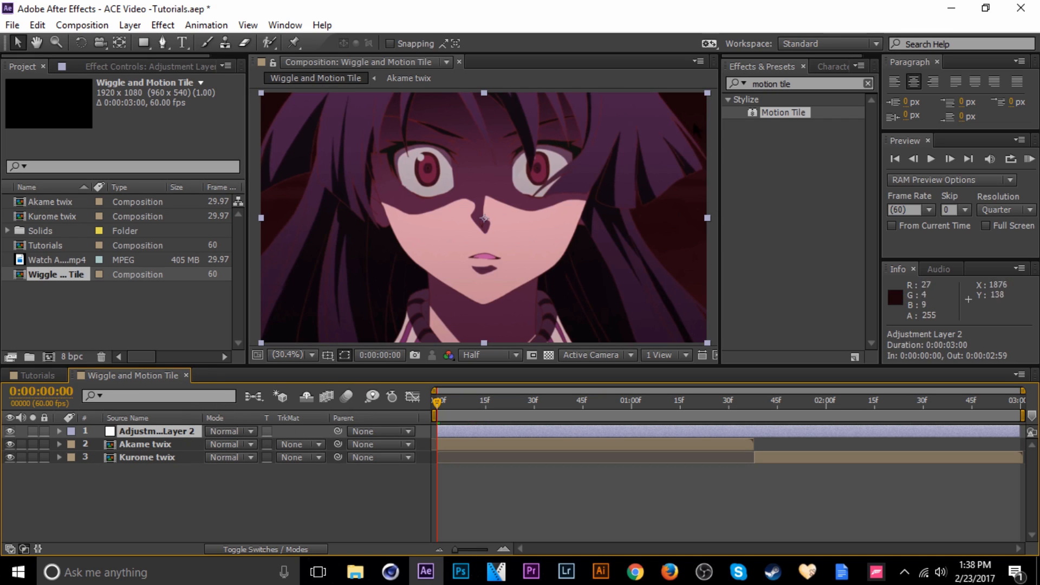
Search the Effects & Presets panel for 'motion tile' to apply Motion Tile
click(789, 82)
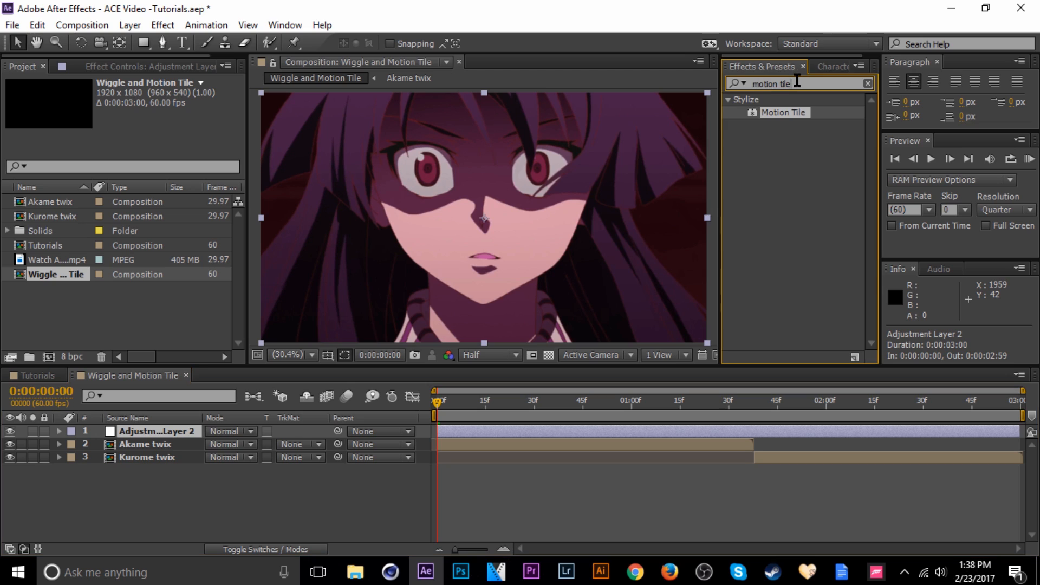
click(866, 83)
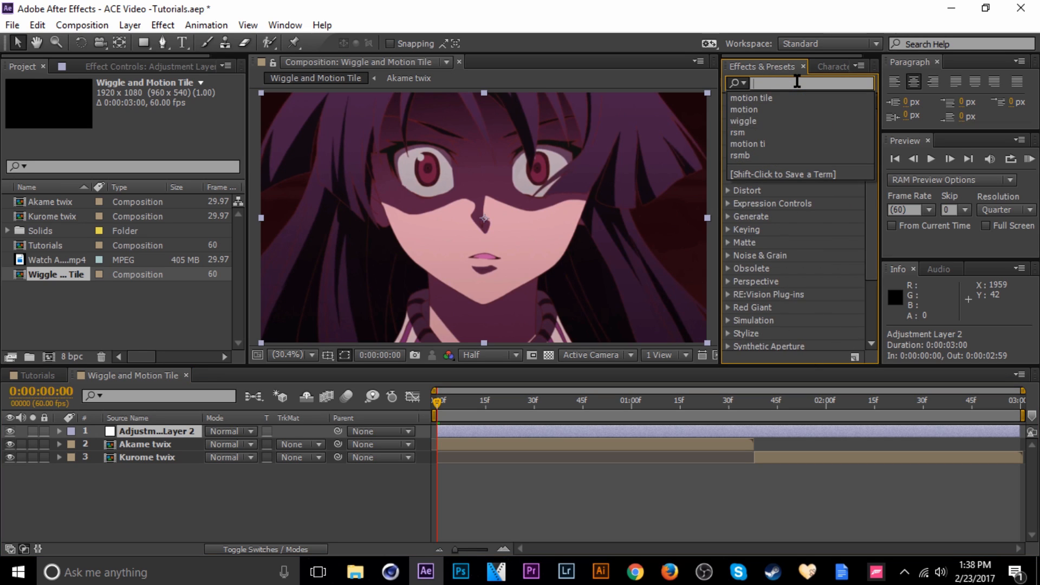
text(motion tile)
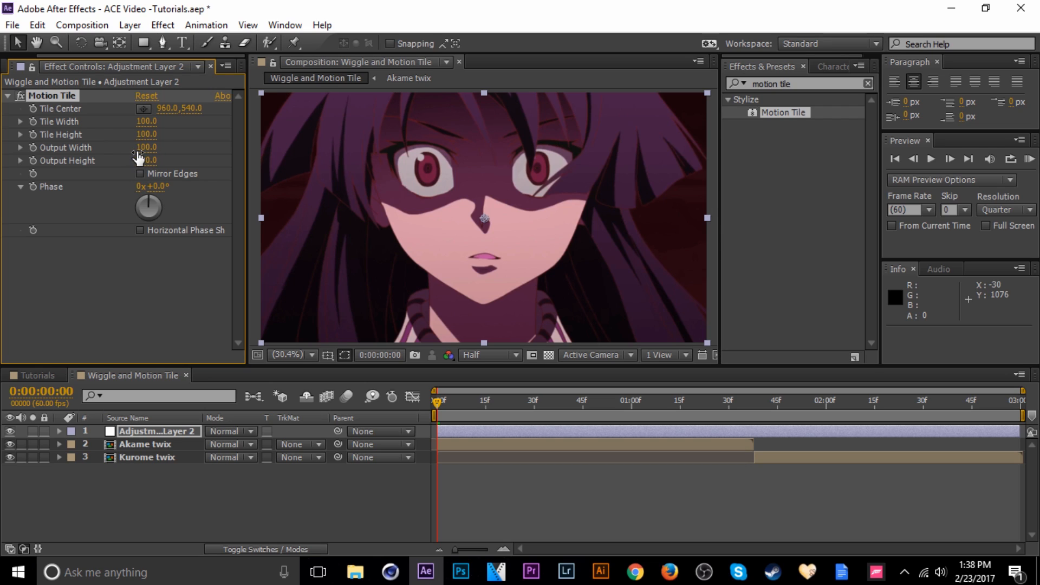
Set Motion Tile output width 170 and height 180, and enable Mirror Edges
drag(147, 147, 150, 148)
text(170)
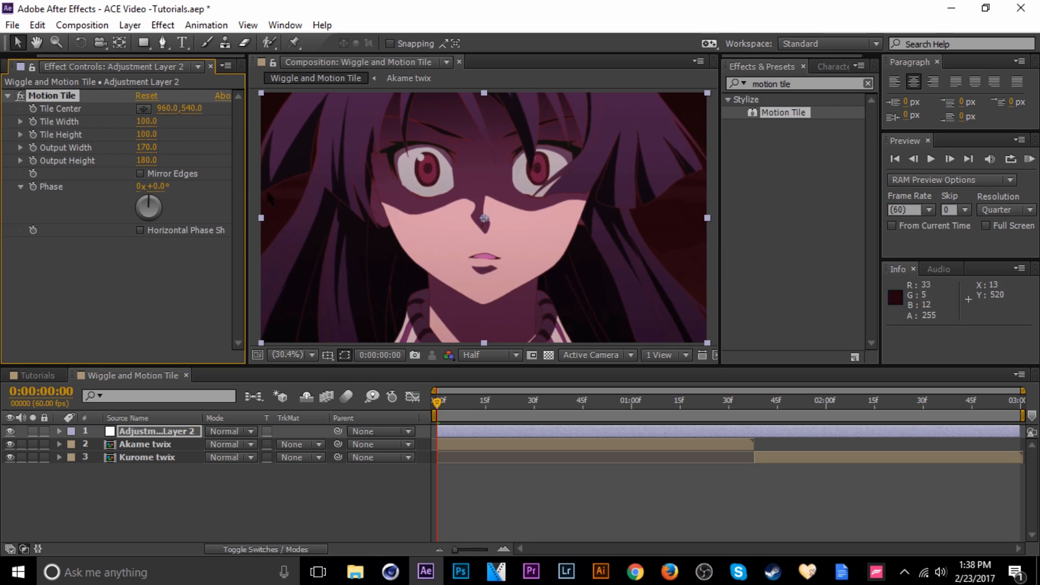
mouse_move(136, 179)
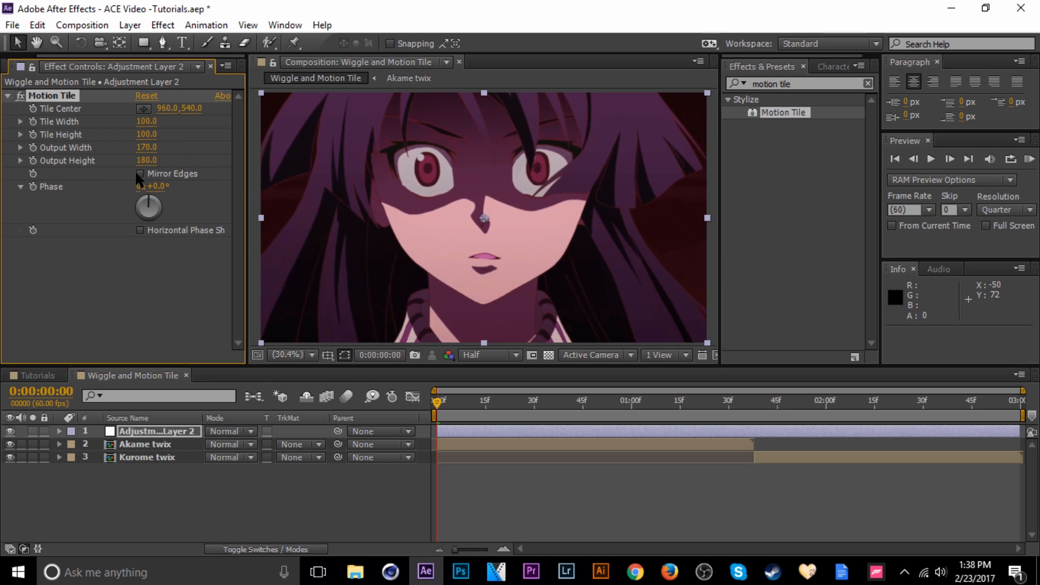
click(140, 174)
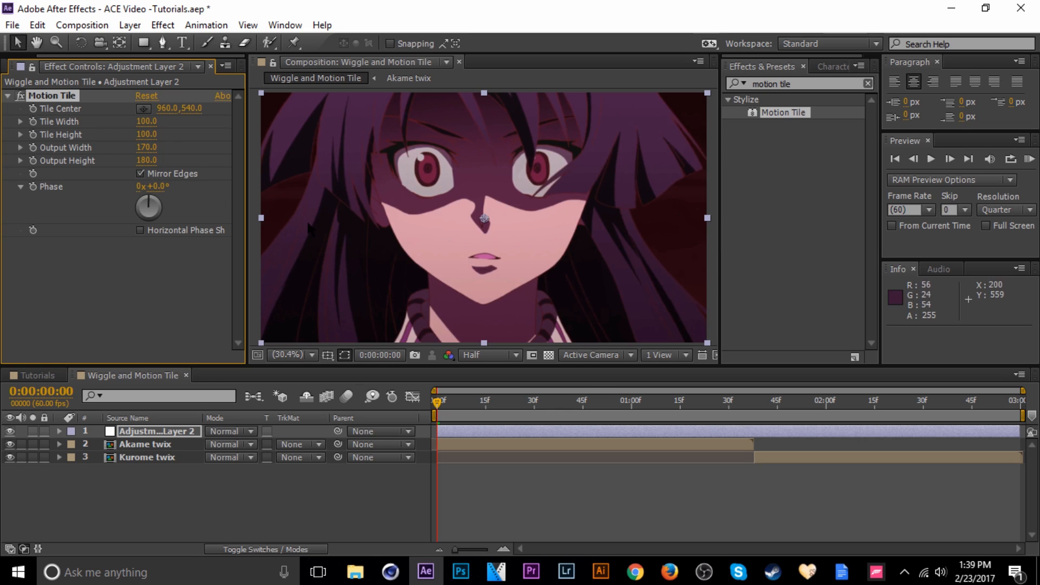
mouse_move(495, 438)
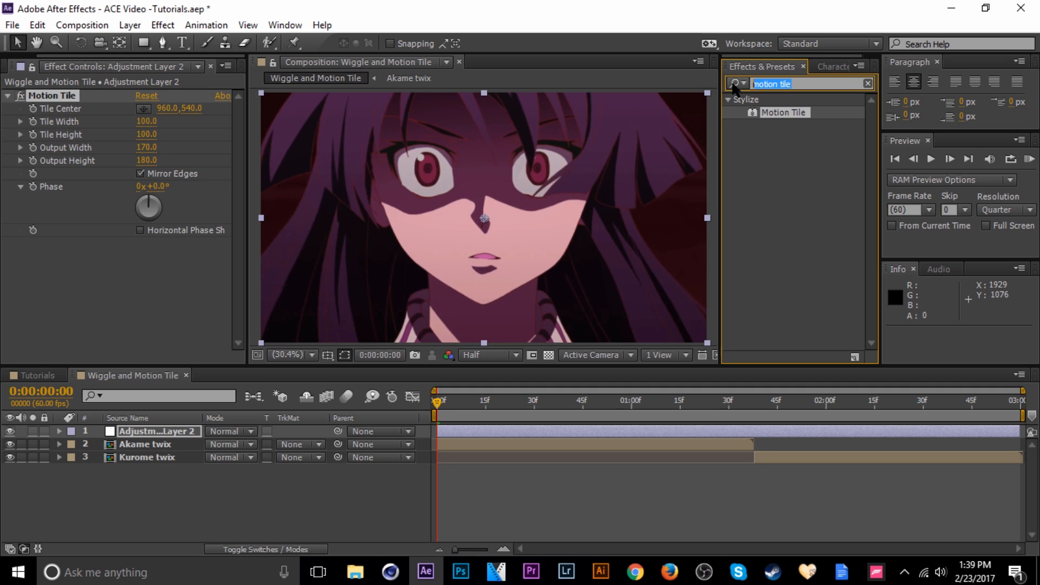
Search 'wiggle' and apply the Wiggle - position preset to Adjustment Layer 2
text(wiggle)
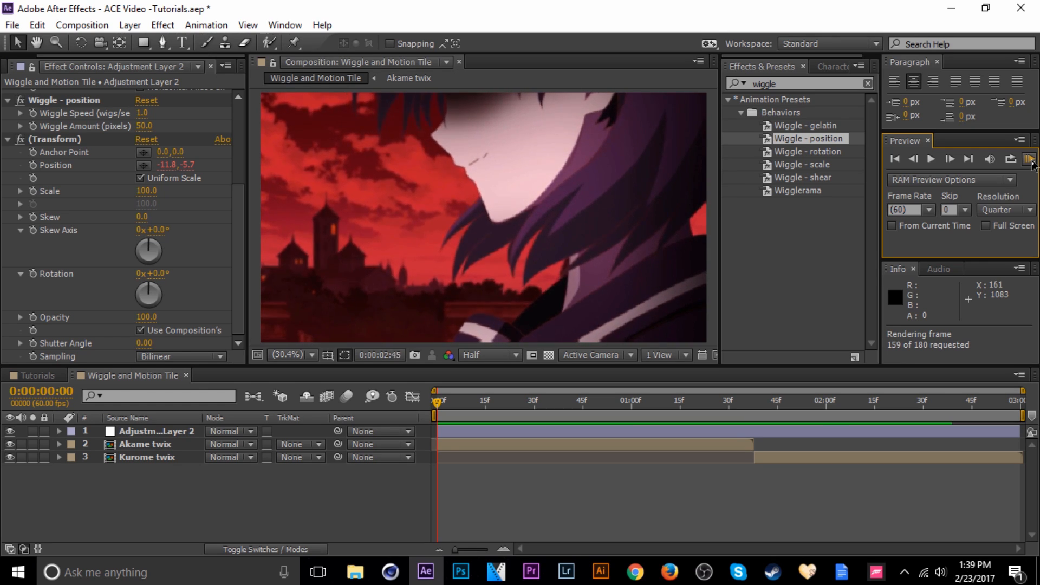
Run a RAM preview of the shake, then move the time indicator into the first clip
click(931, 159)
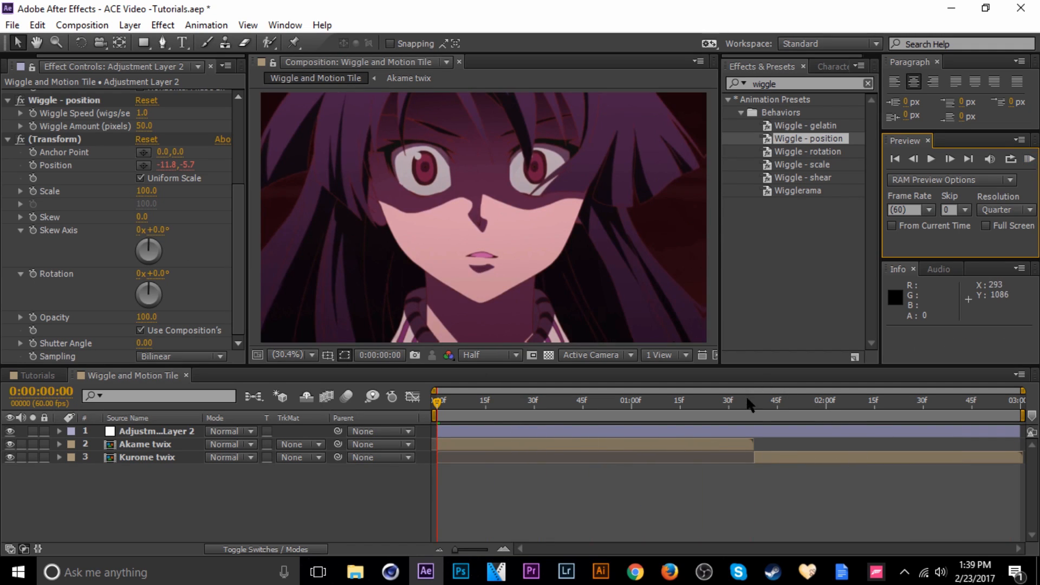
click(600, 401)
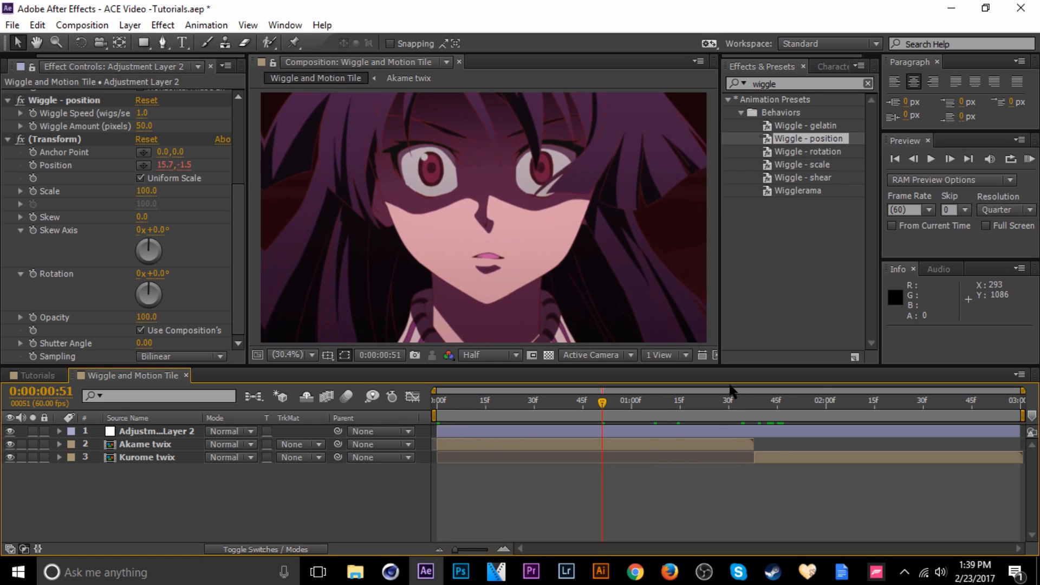